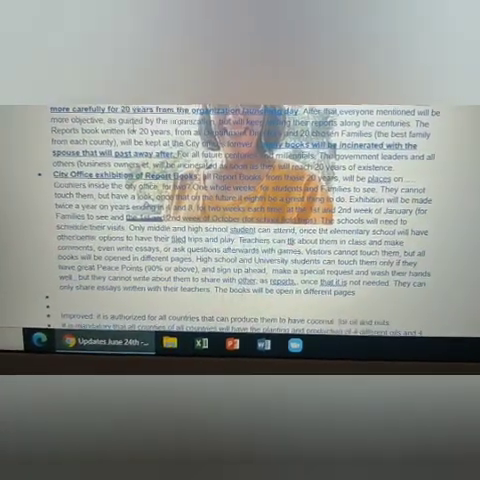
scroll(down, 3)
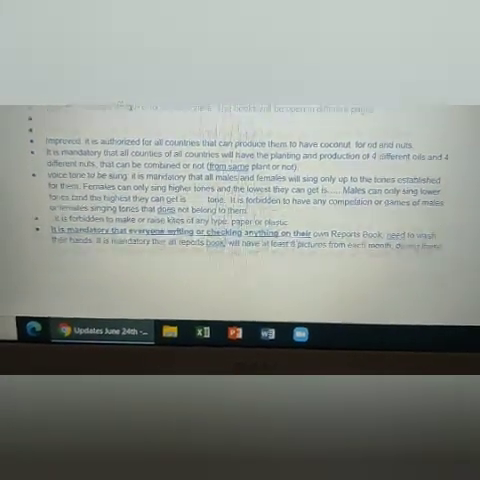
scroll(down, 3)
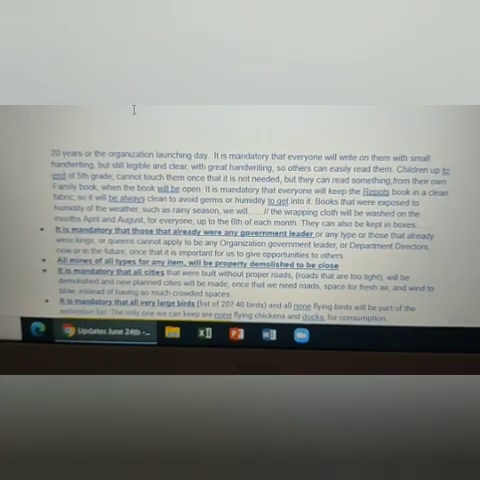
scroll(down, 3)
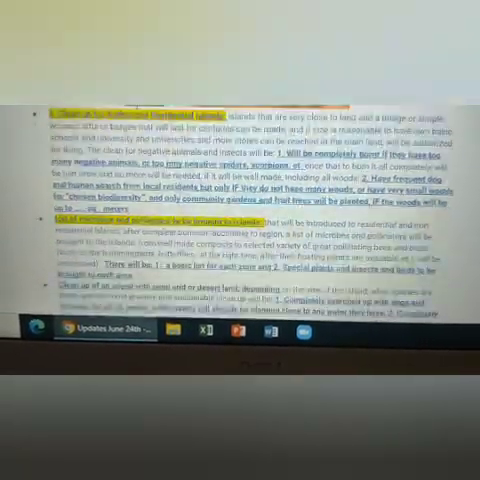
scroll(down, 3)
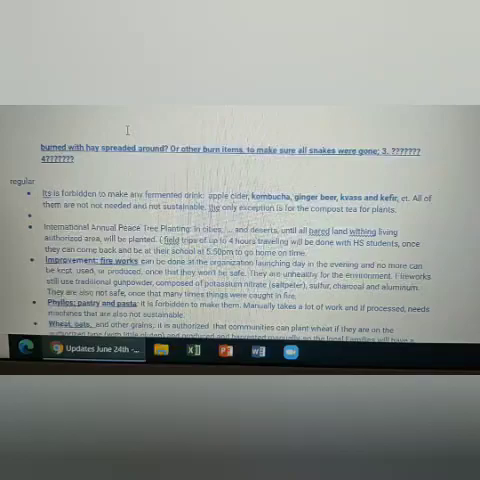
scroll(down, 3)
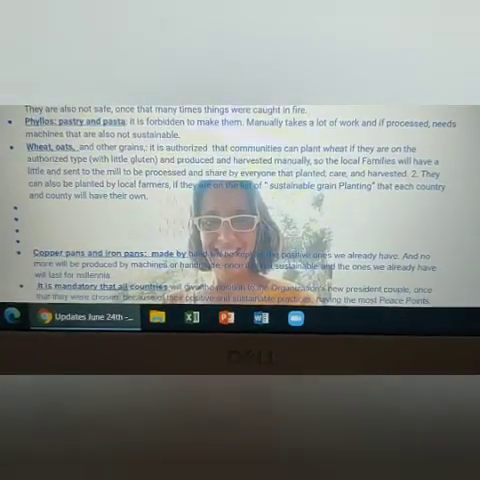
scroll(down, 3)
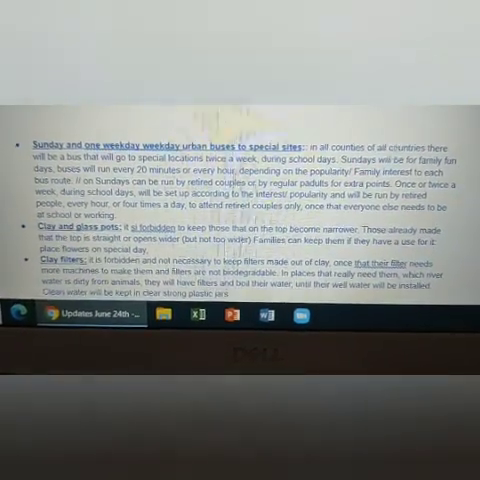
scroll(down, 3)
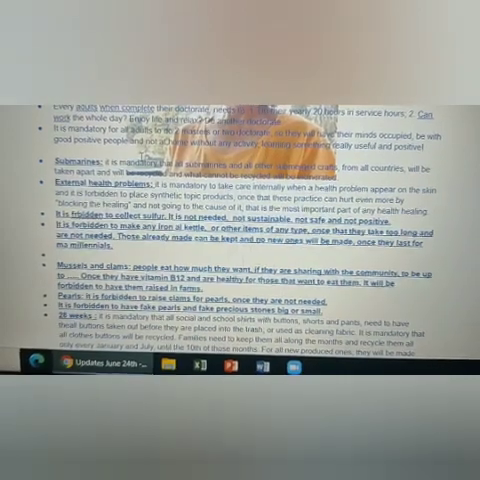
scroll(down, 3)
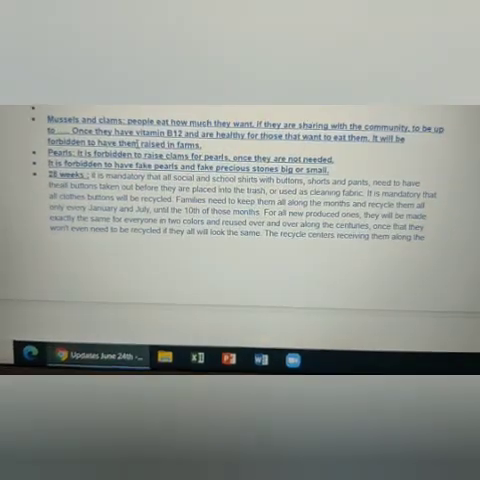
scroll(down, 3)
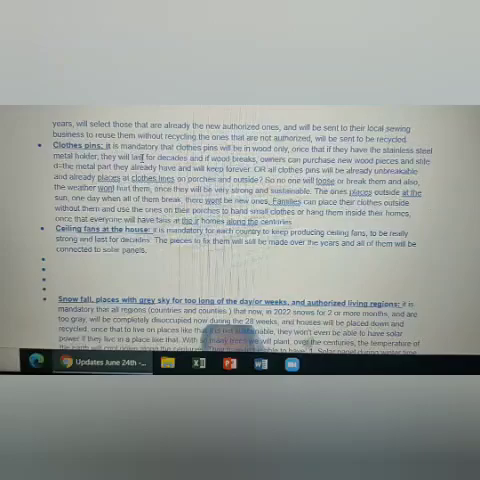
scroll(down, 3)
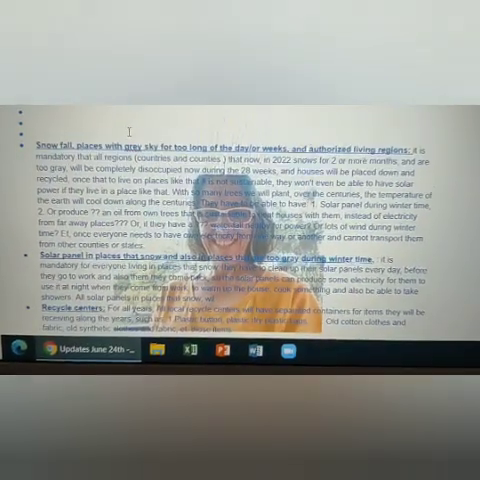
scroll(down, 3)
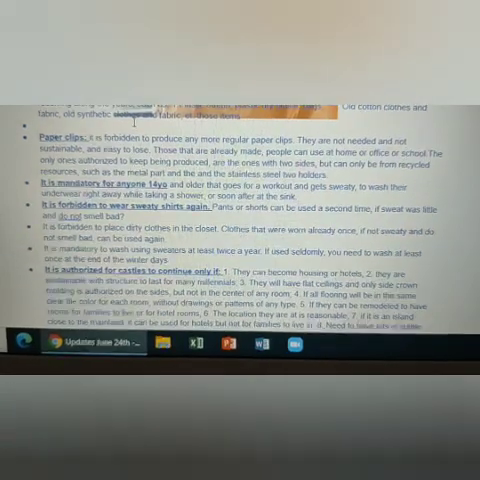
scroll(down, 3)
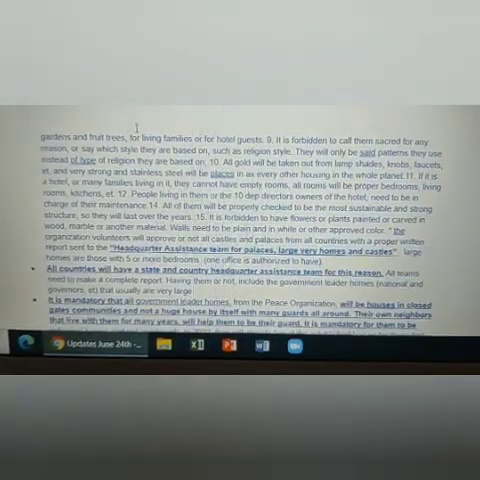
scroll(down, 3)
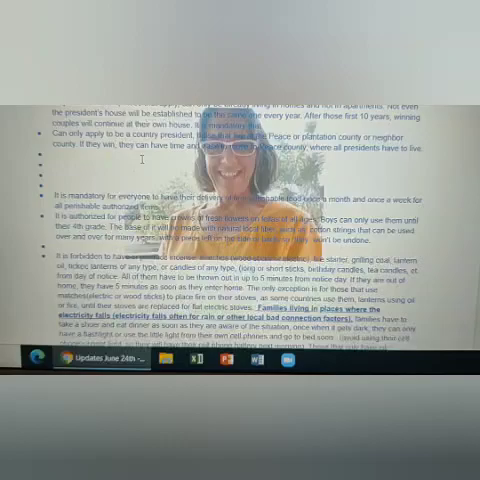
scroll(down, 3)
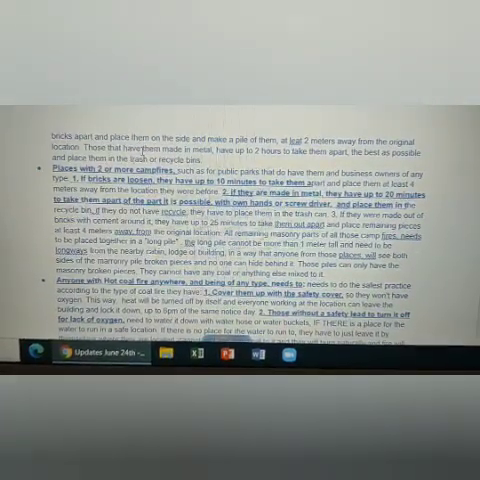
scroll(down, 3)
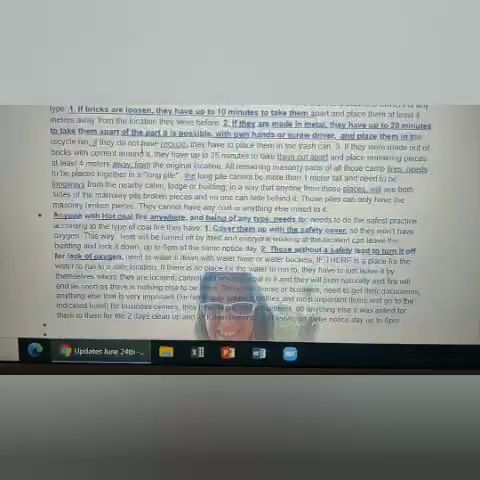
scroll(down, 3)
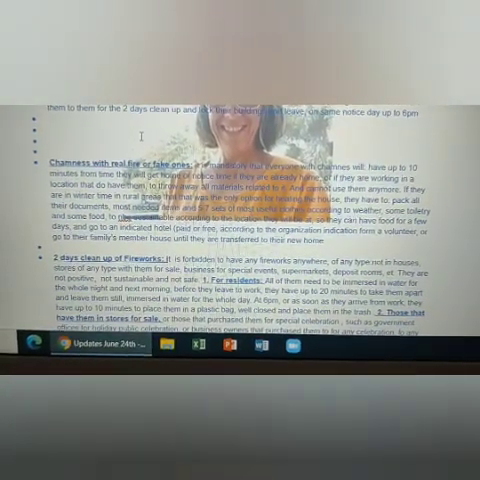
scroll(down, 3)
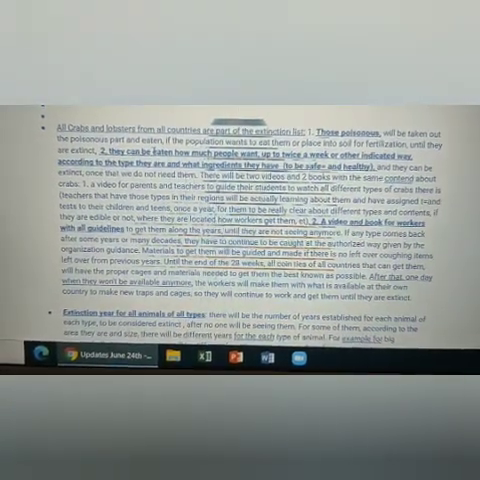
scroll(down, 3)
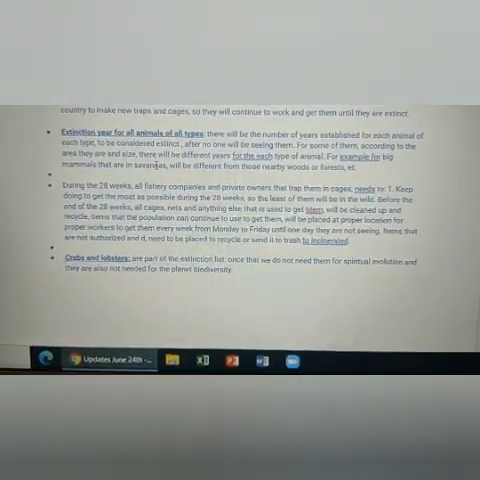
scroll(down, 3)
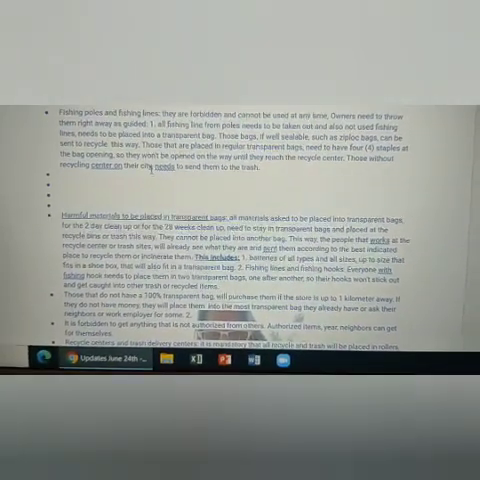
scroll(down, 3)
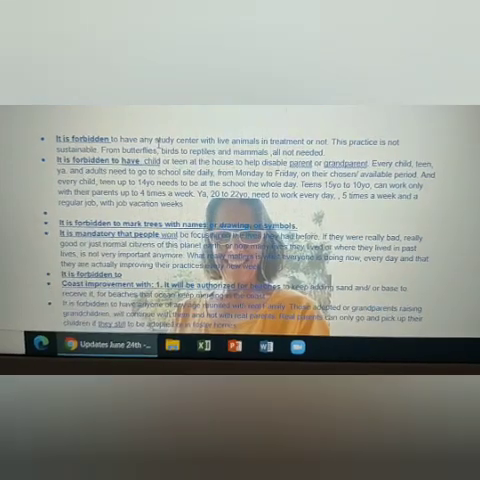
scroll(down, 3)
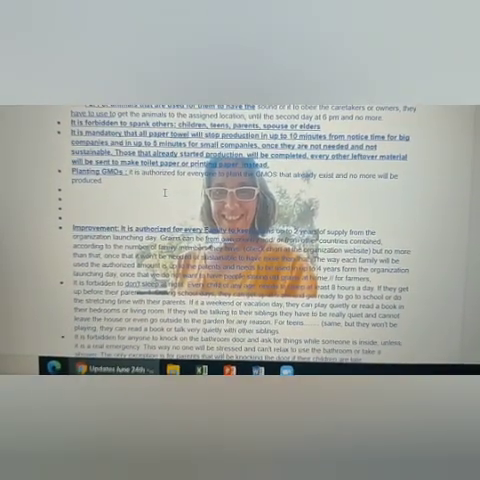
scroll(down, 3)
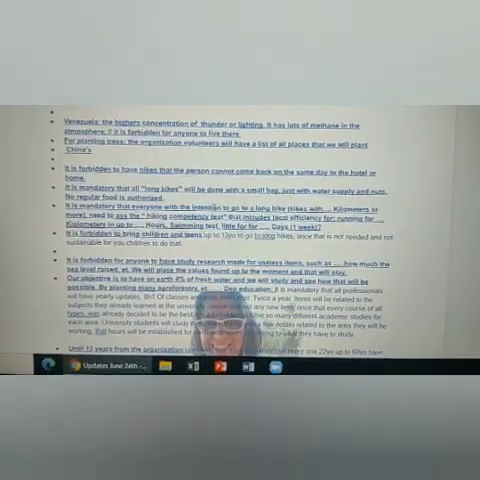
scroll(down, 3)
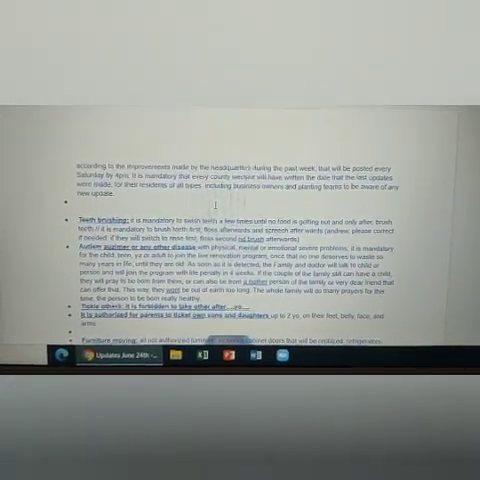
scroll(down, 3)
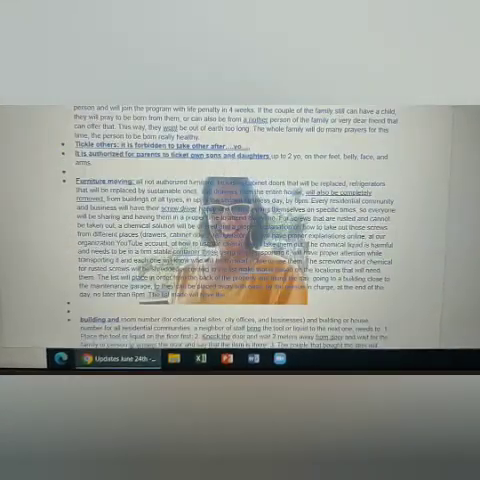
scroll(down, 3)
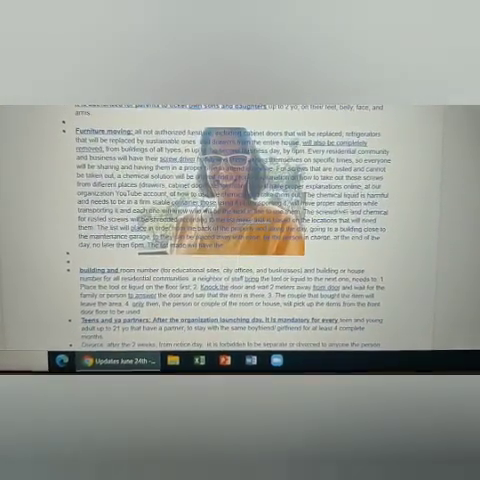